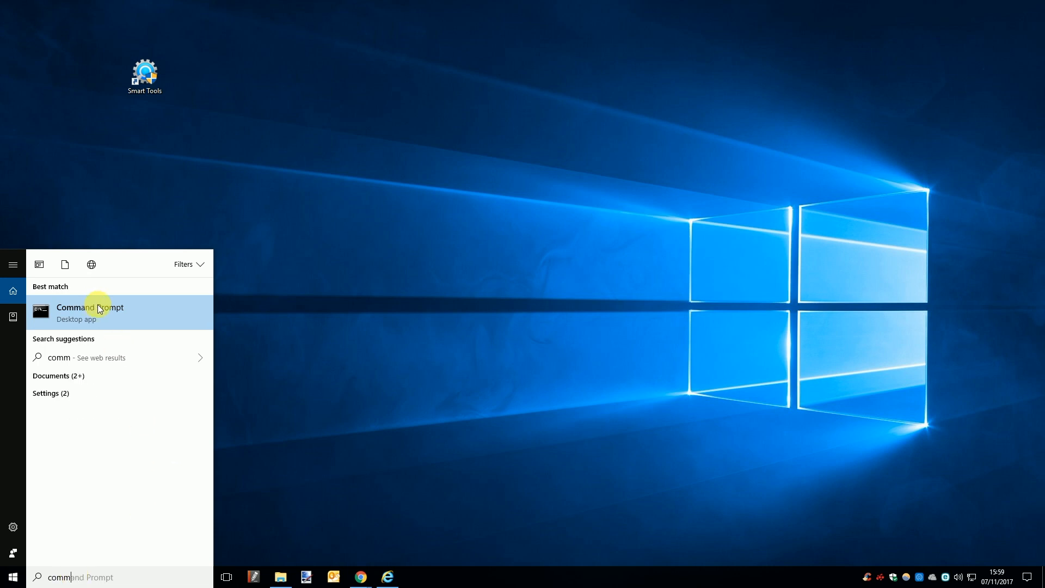
Step: Open Command Prompt from the search results and enter the ipconfig command
left_click(90, 312)
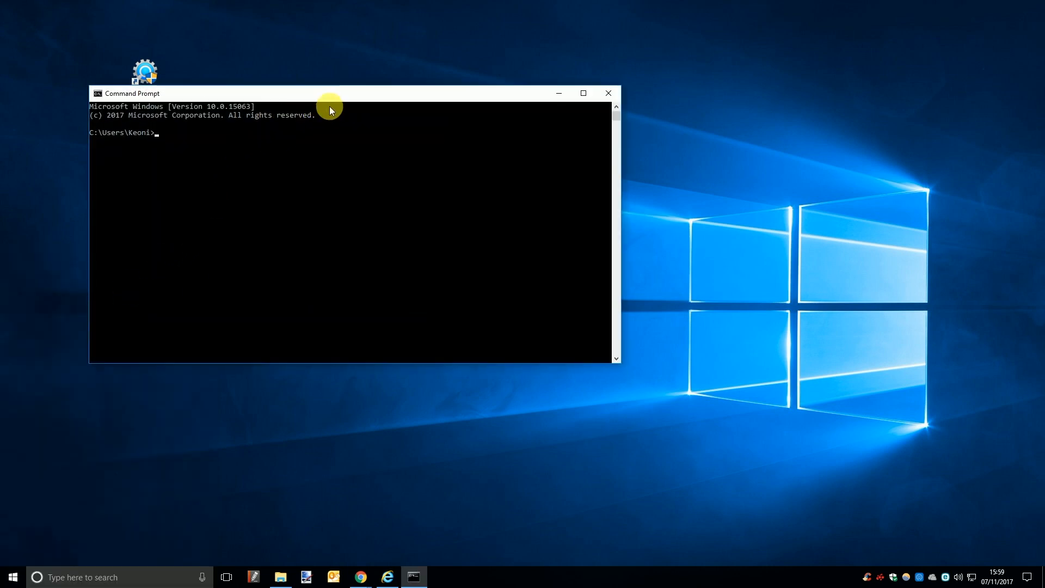
type("ip")
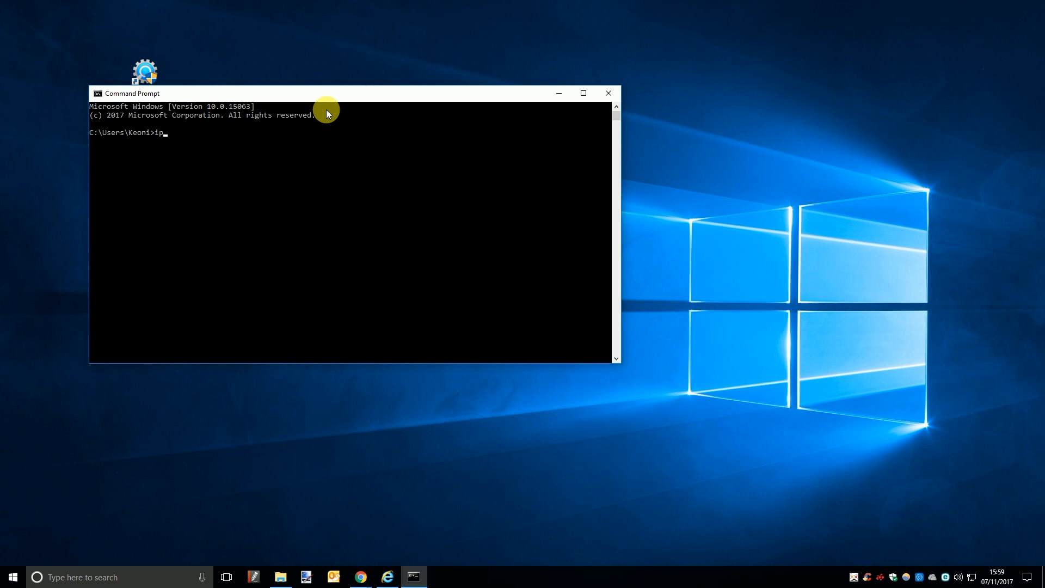
type("config")
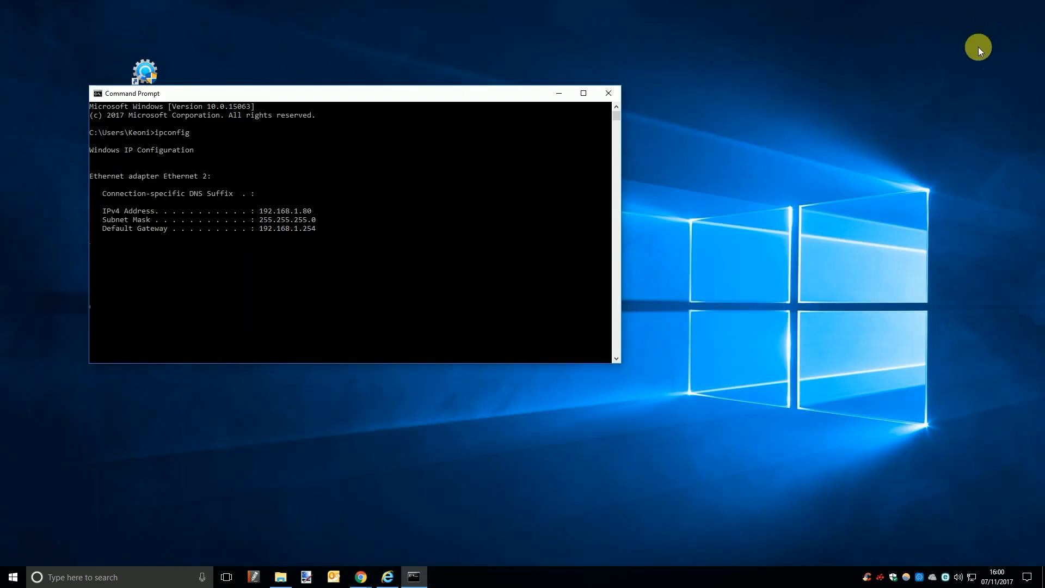
Step: Close Command Prompt after noting IPv4 192.168.1.80 and gateway 192.168.1.254
left_click(607, 92)
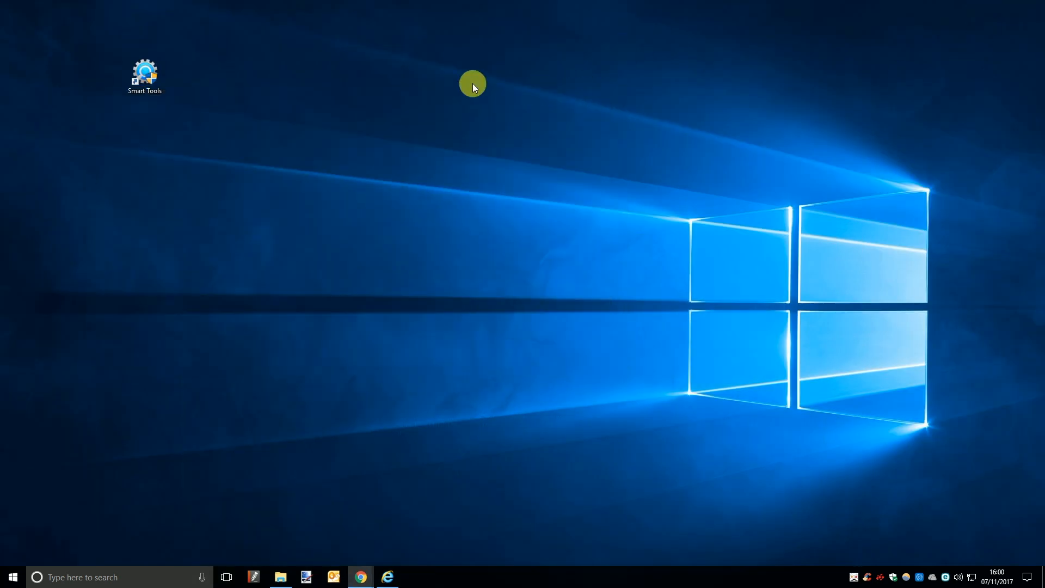
Step: Launch Milesight Smart Tools from its desktop shortcut
double_click(144, 73)
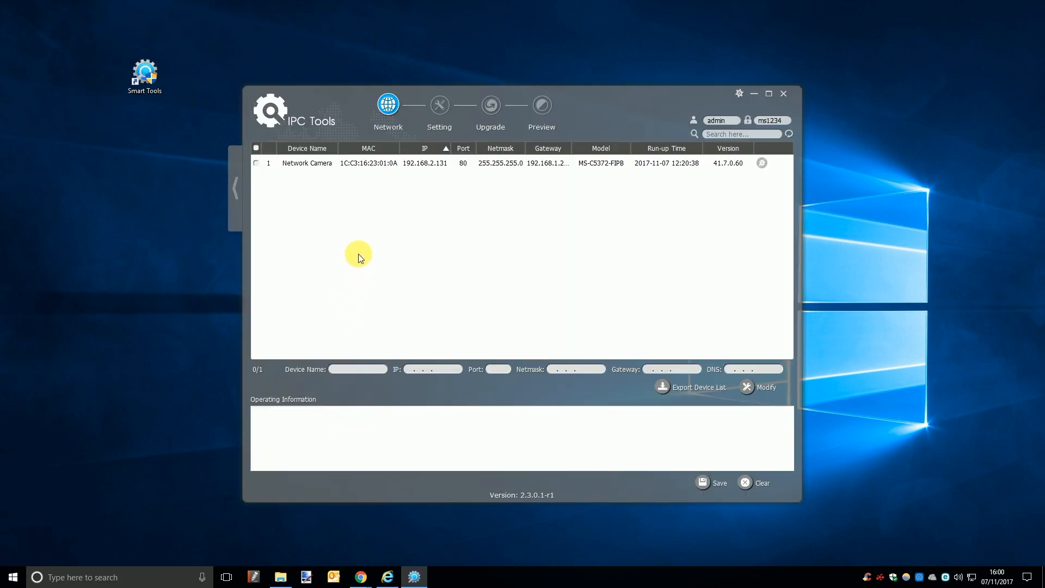
mouse_move(355, 244)
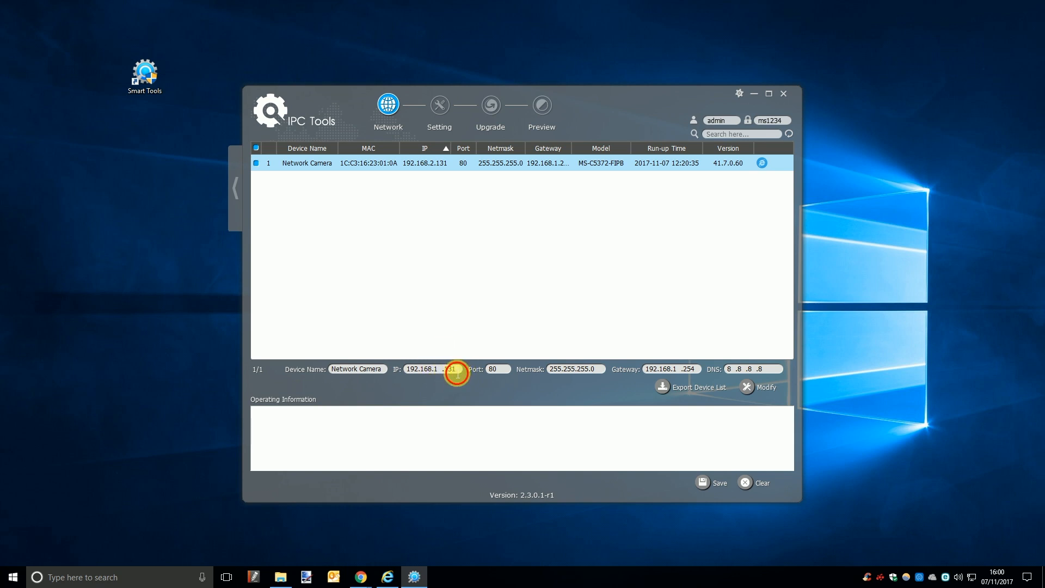
Step: Change the camera's IP last octet to 206, making it 192.168.1.206, and apply it
double_click(452, 369)
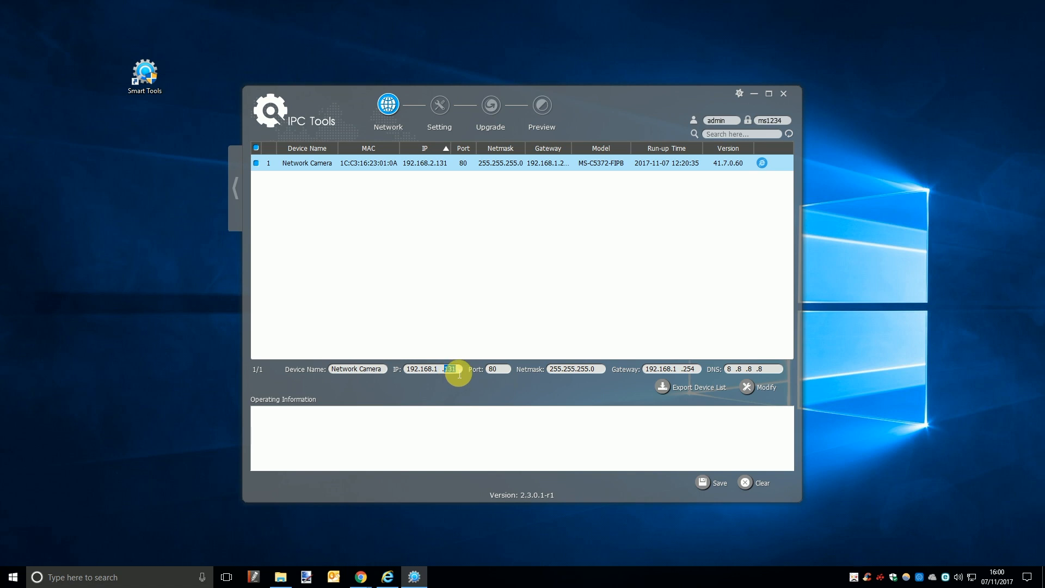
type("206")
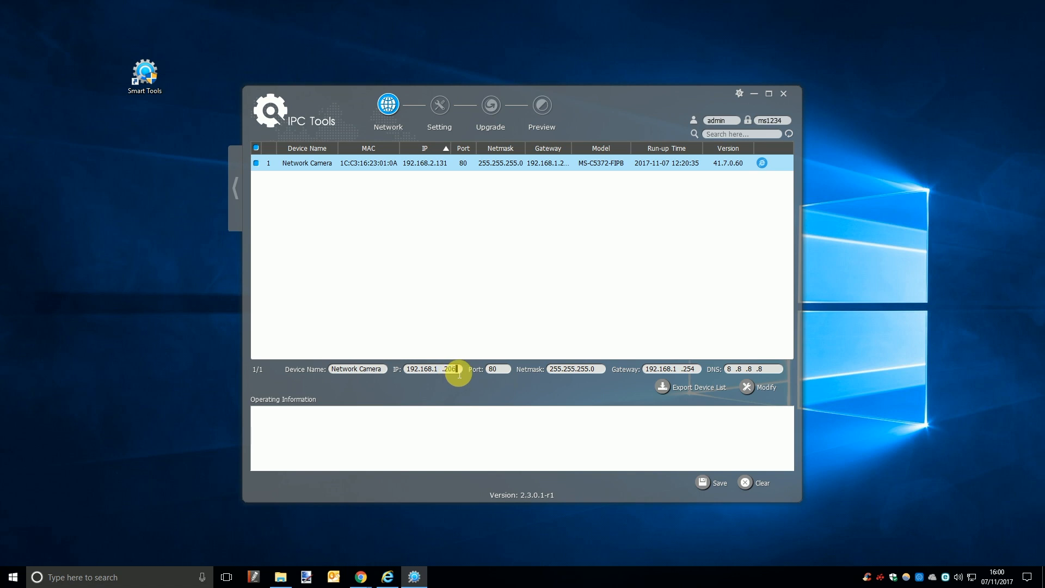
mouse_move(535, 334)
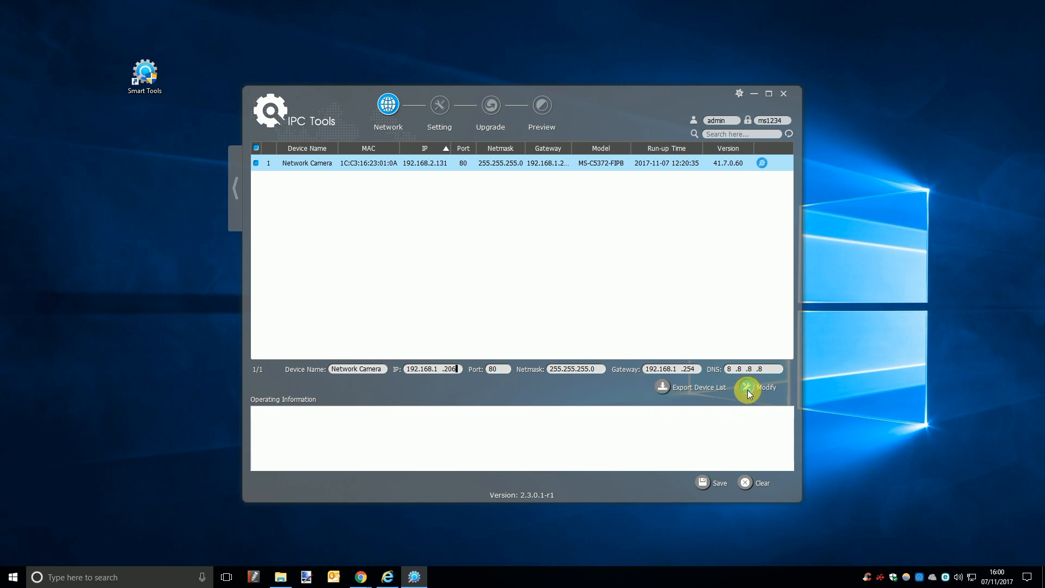
left_click(758, 388)
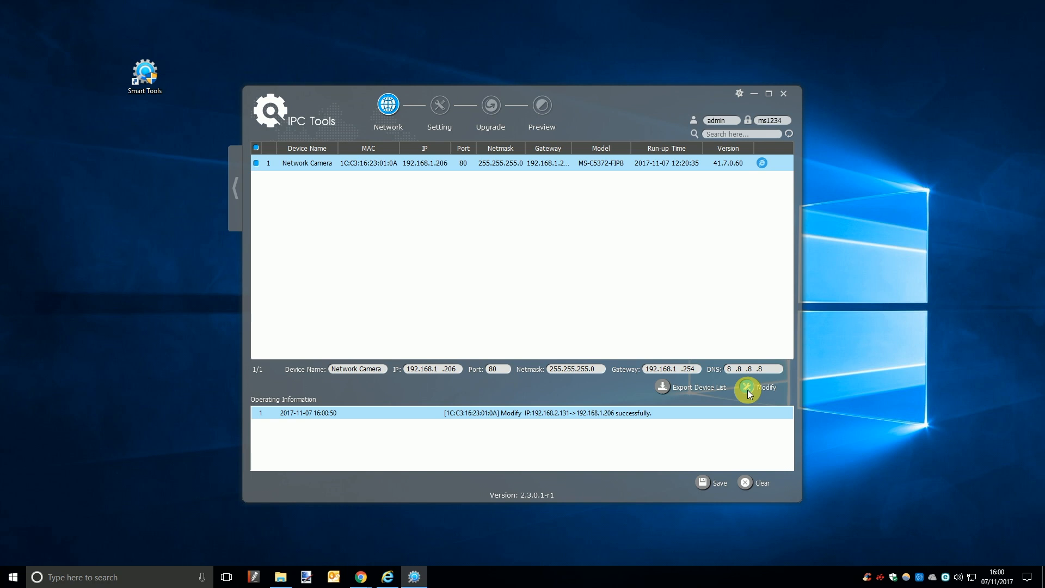
mouse_move(389, 574)
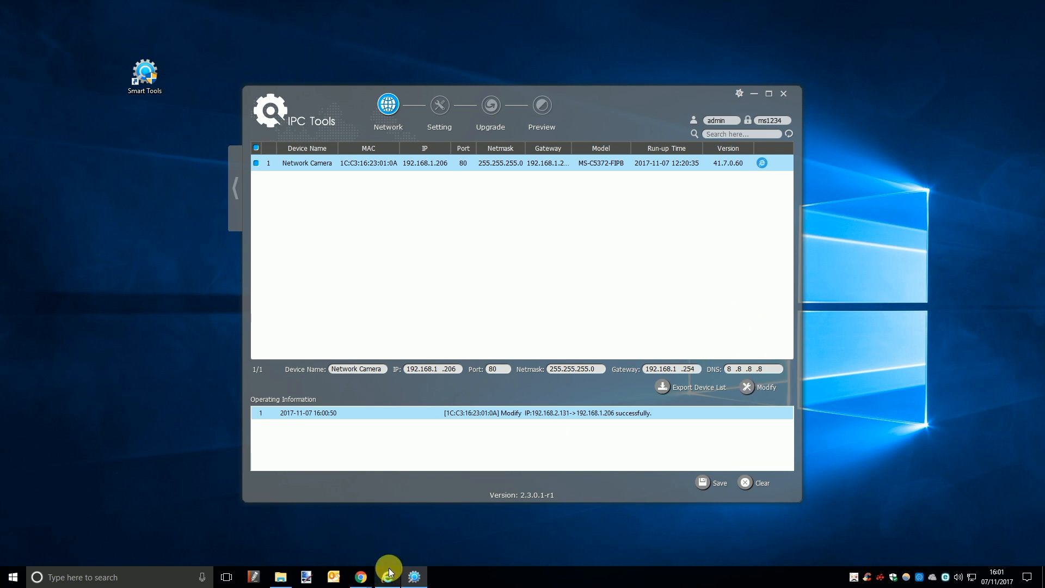
left_click(387, 576)
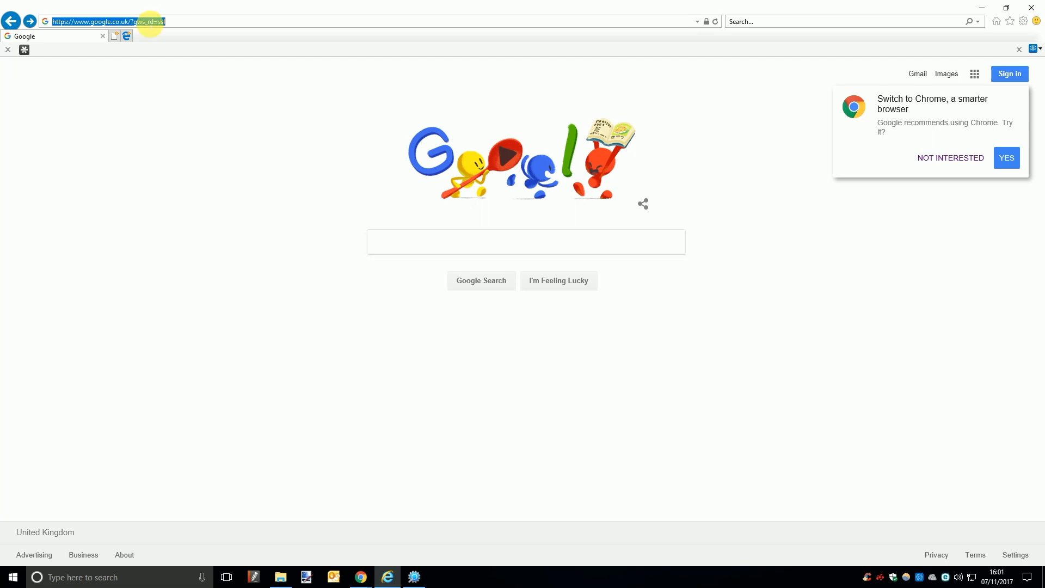
Step: Navigate Internet Explorer to 192.168.1.206/ to load the camera login page
type("192.168.1.206/")
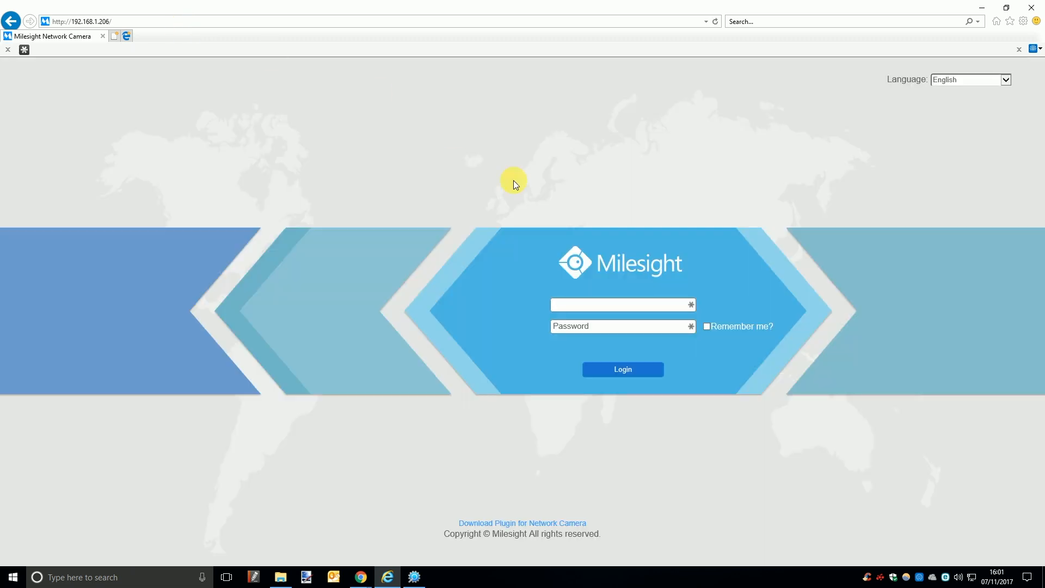
Step: Log in to the camera as admin and dismiss the change-password security advice
type("a")
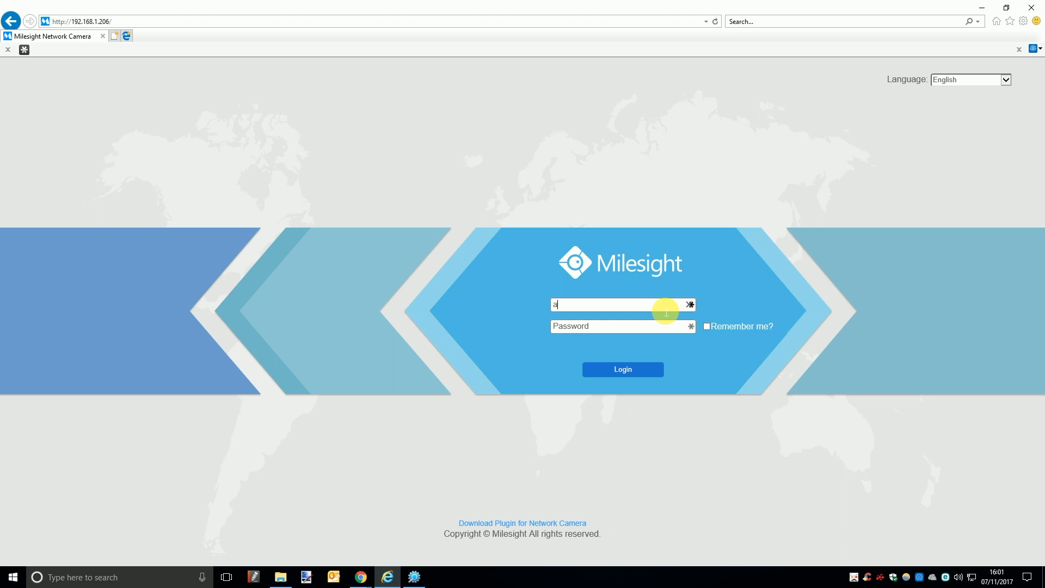
type("dmin")
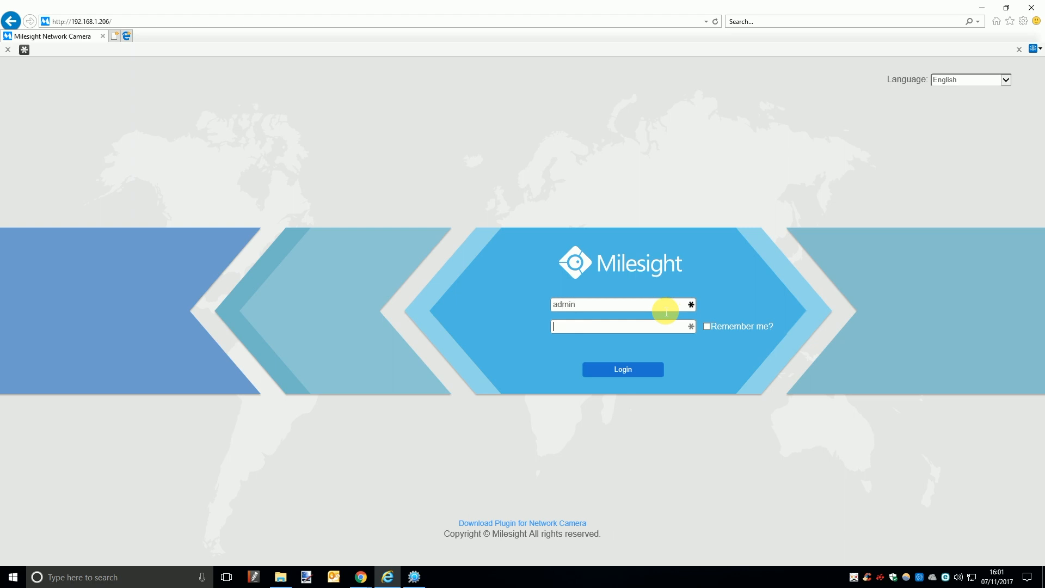
type("•")
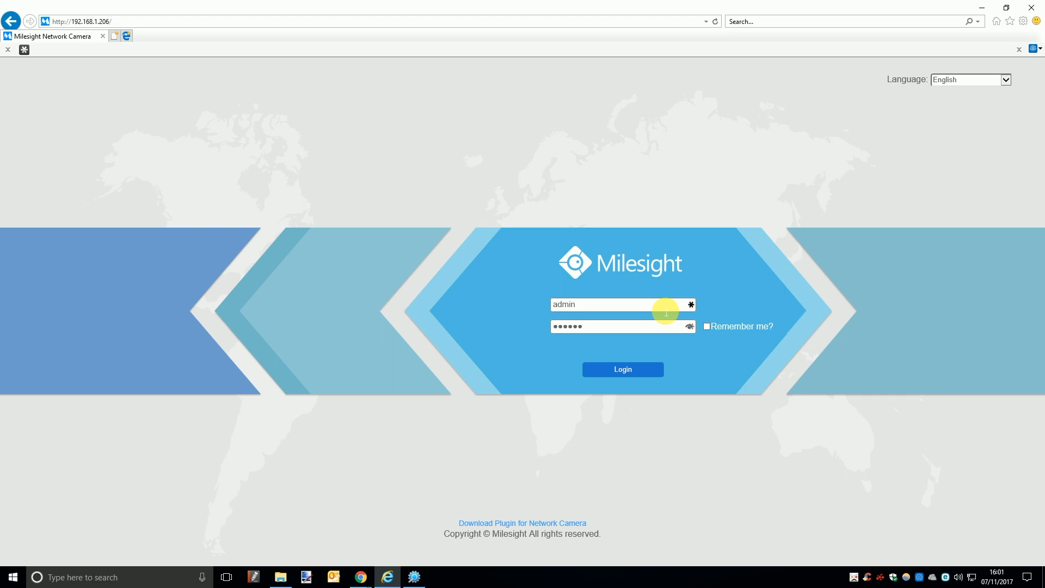
left_click(622, 369)
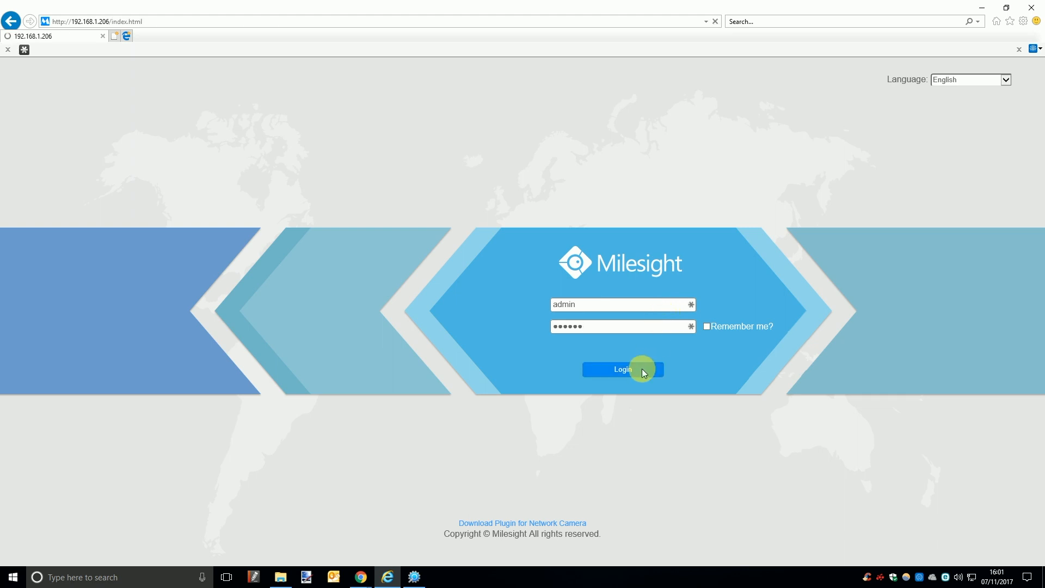
left_click(621, 369)
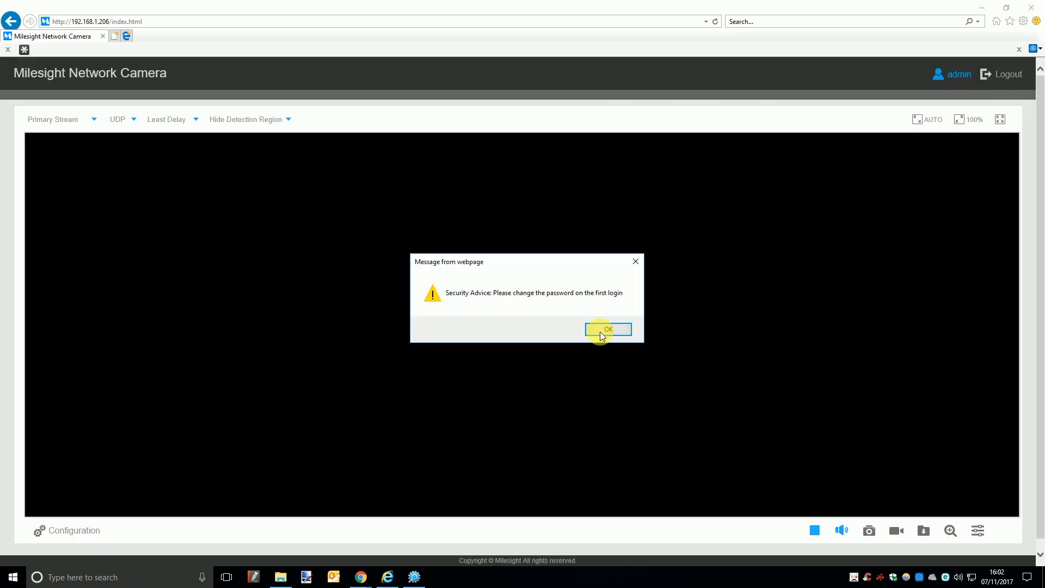
left_click(606, 330)
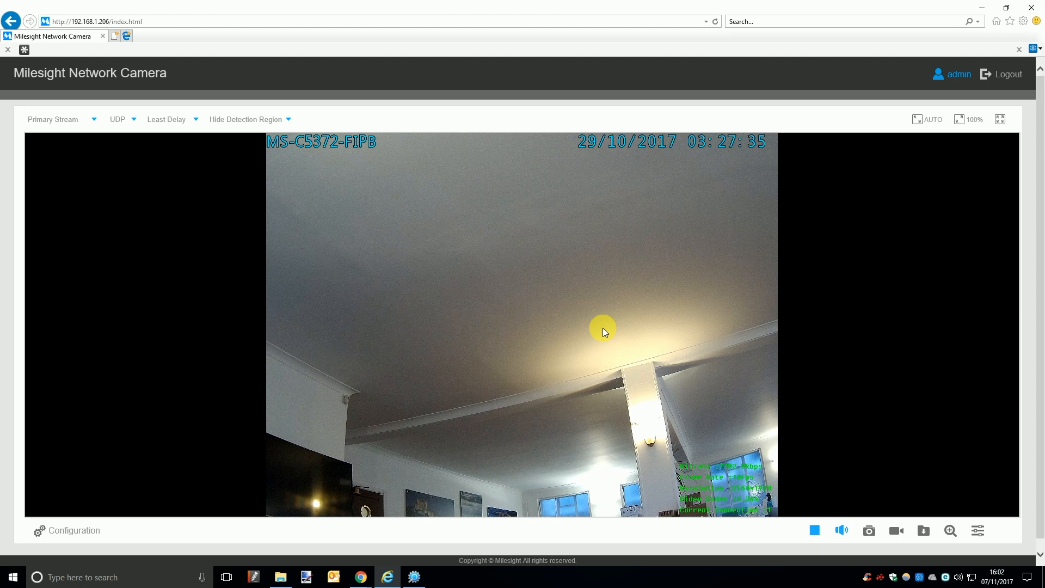